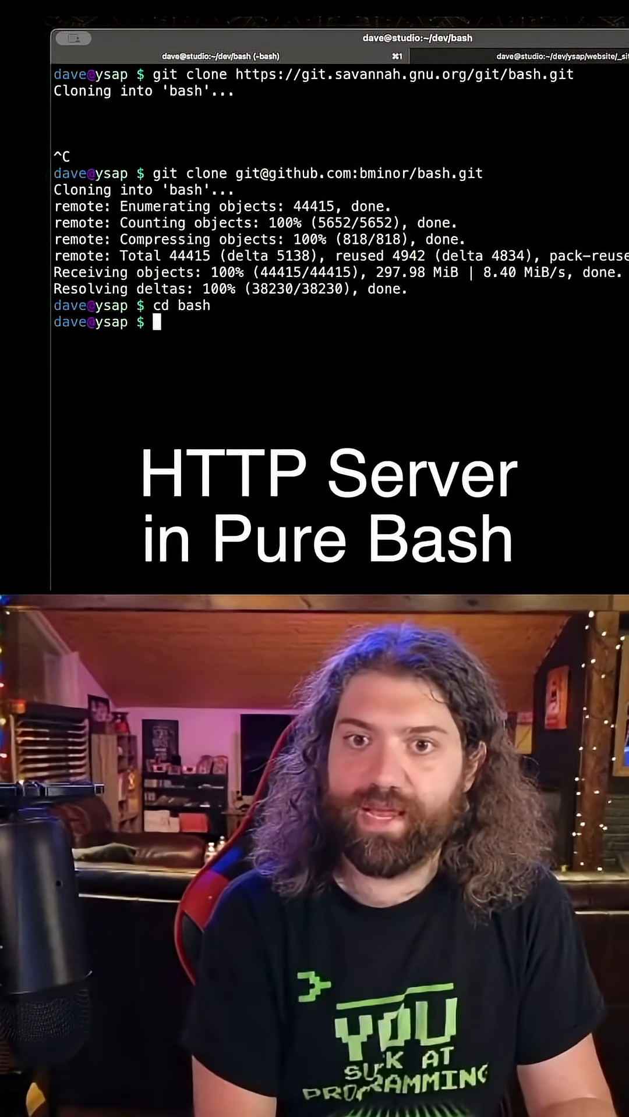
Run ./configure on the Bash source, then 'time make' to compile it
{"action": "type", "text": "./configure"}
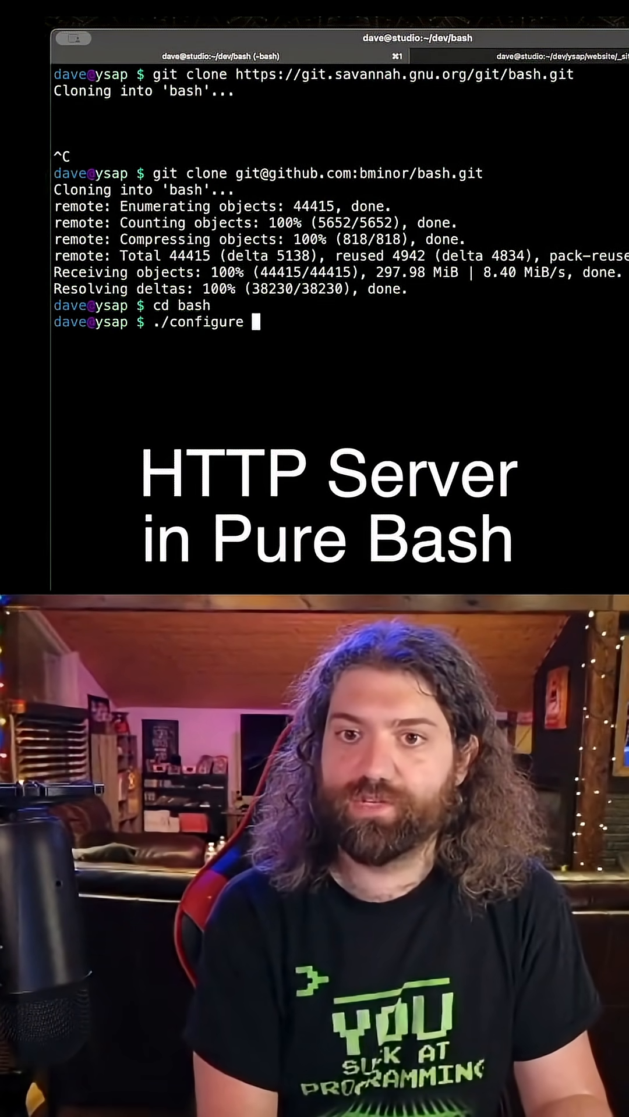
{"action": "key", "text": "Return"}
{"action": "type", "text": "time make"}
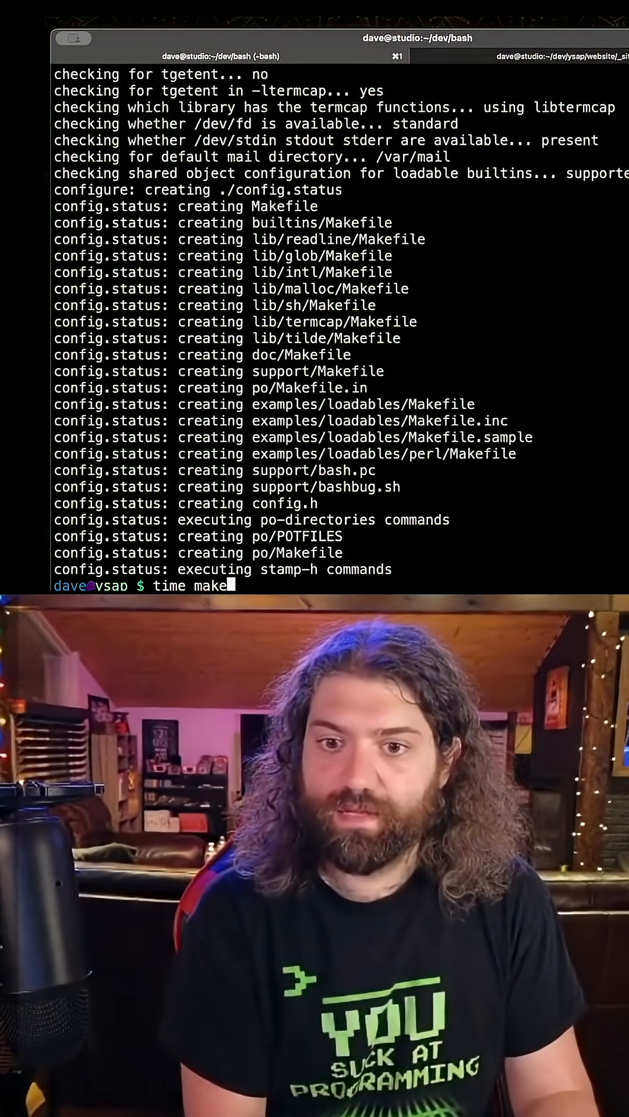
{"action": "key", "text": "Return"}
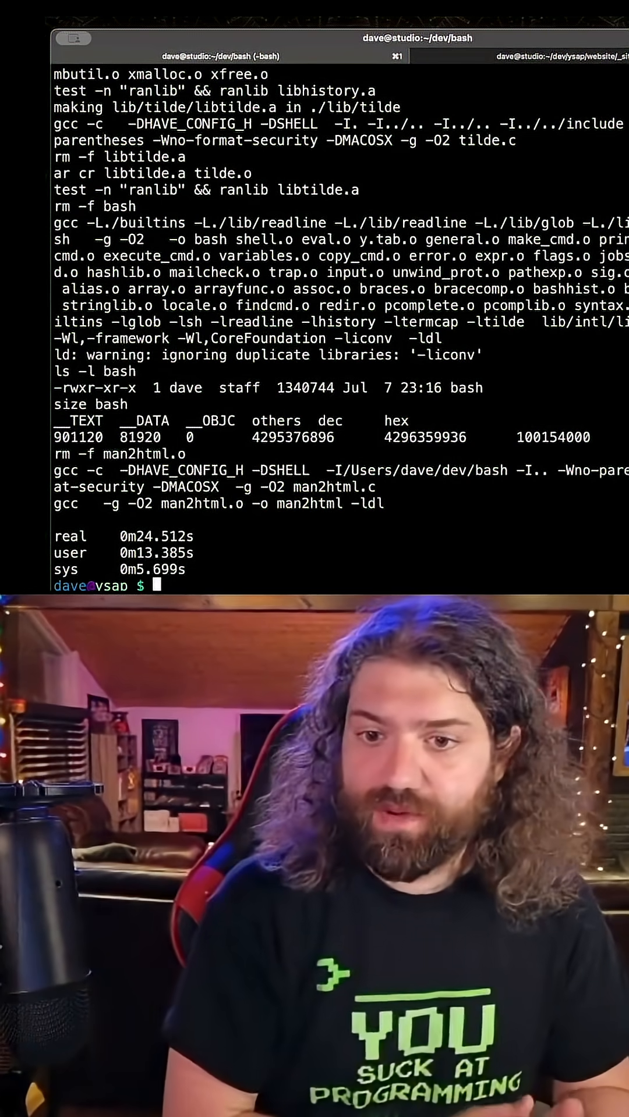
{"action": "type", "text": "l"}
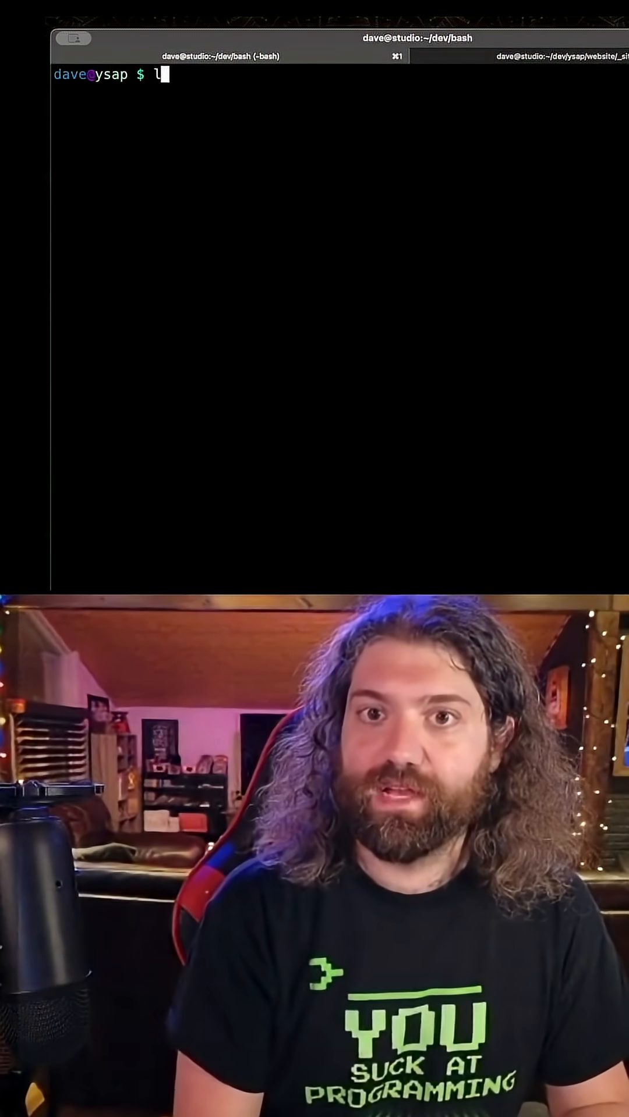
List the build directory, launch the new ./bash and exit, then cd into examples/loadables
{"action": "key", "text": "Return"}
{"action": "type", "text": "./bash"}
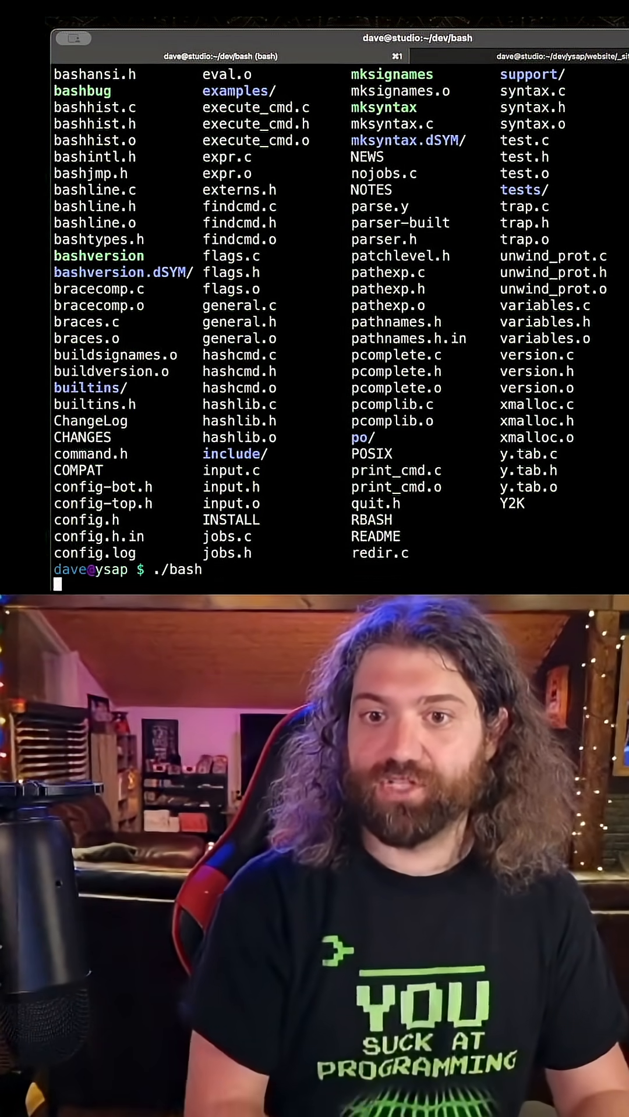
{"action": "key", "text": "Return"}
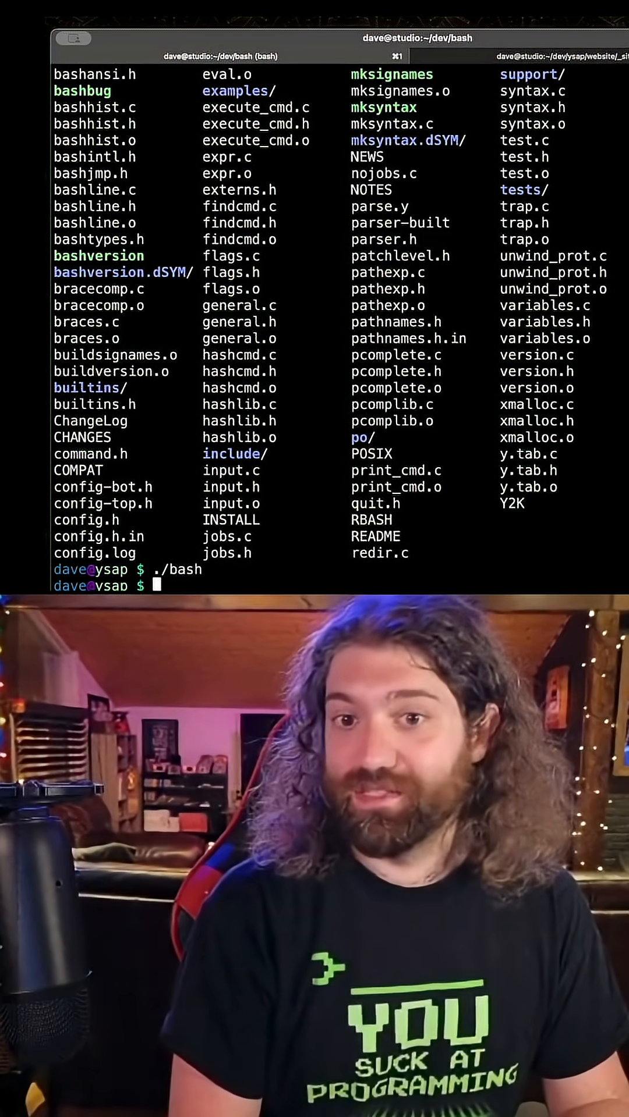
{"action": "type", "text": "cd examples/loadables/"}
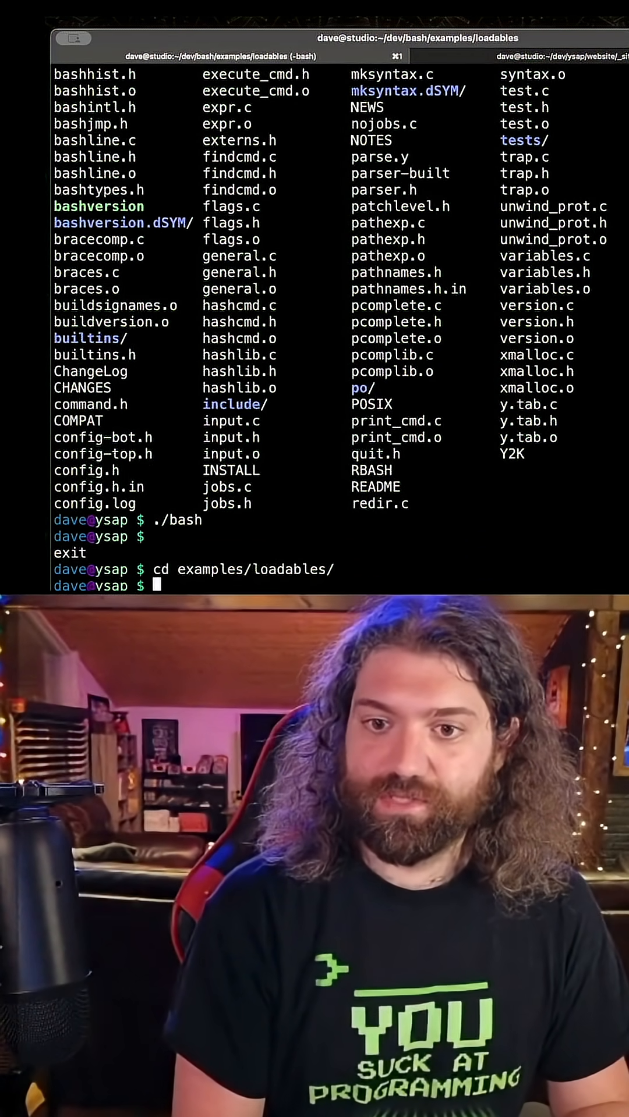
Build accept with 'make accept', then try ./accept and hit the exec format error
{"action": "type", "text": "ls"}
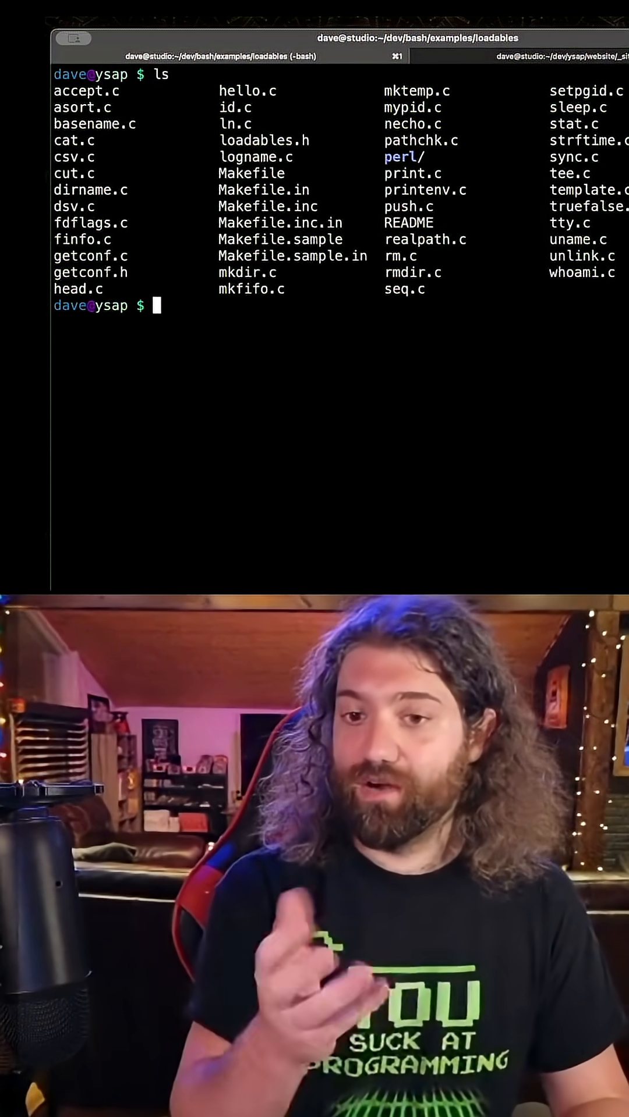
{"action": "type", "text": "make"}
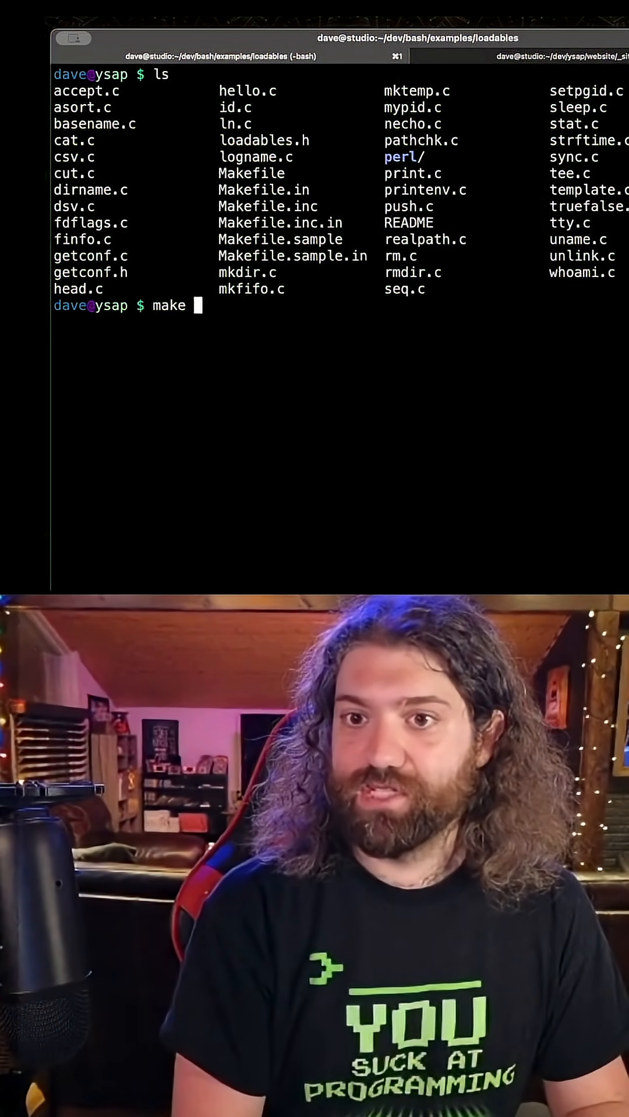
{"action": "type", "text": "ac"}
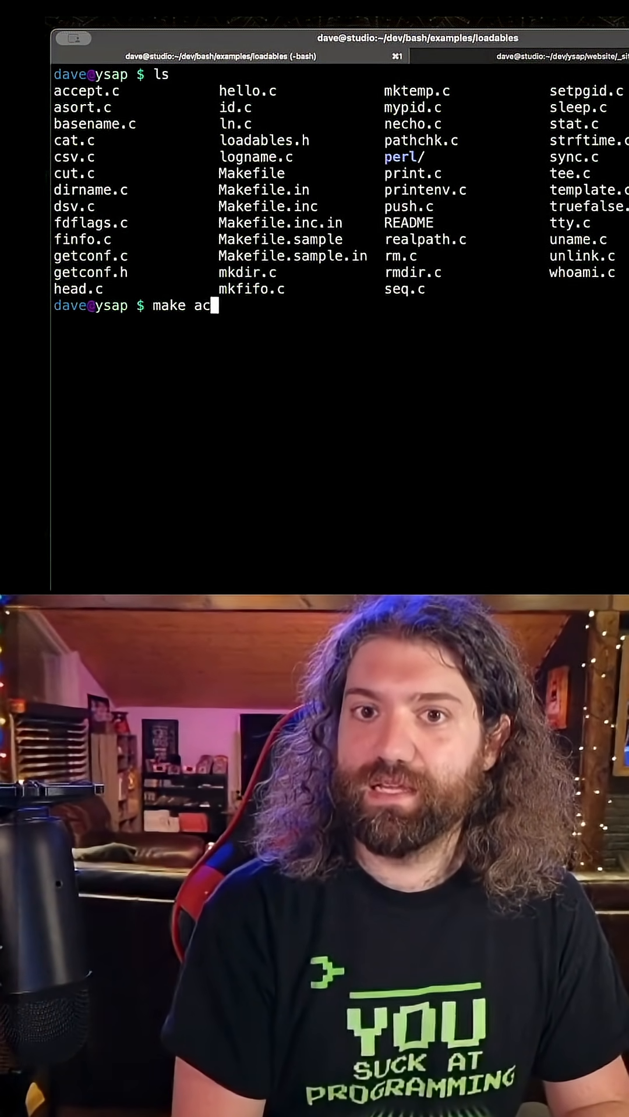
{"action": "key", "text": "Return"}
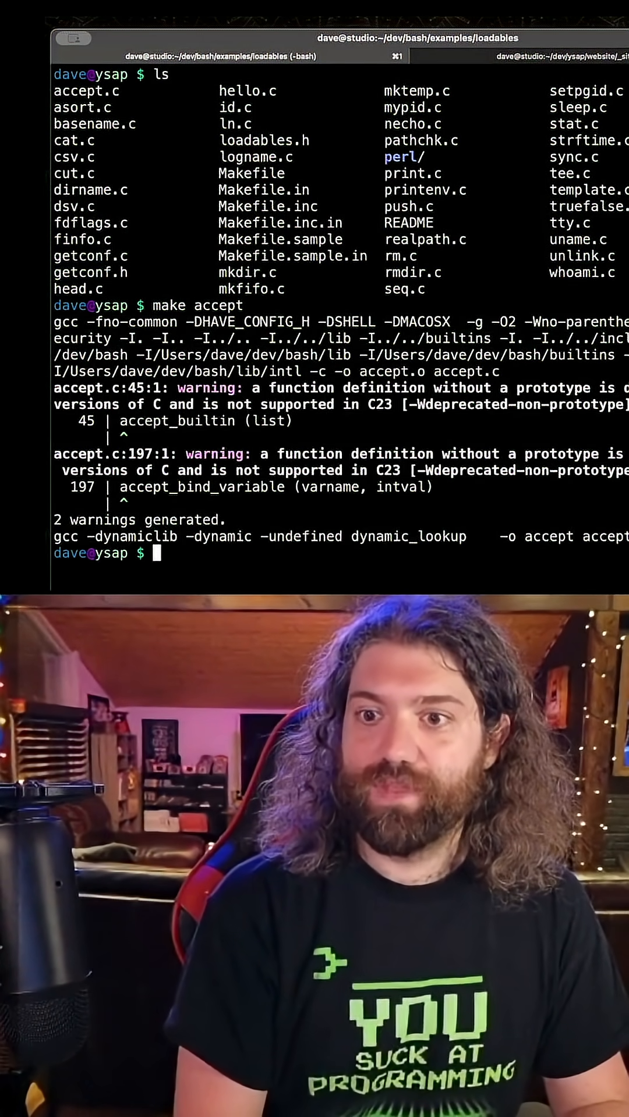
{"action": "type", "text": "./acc"}
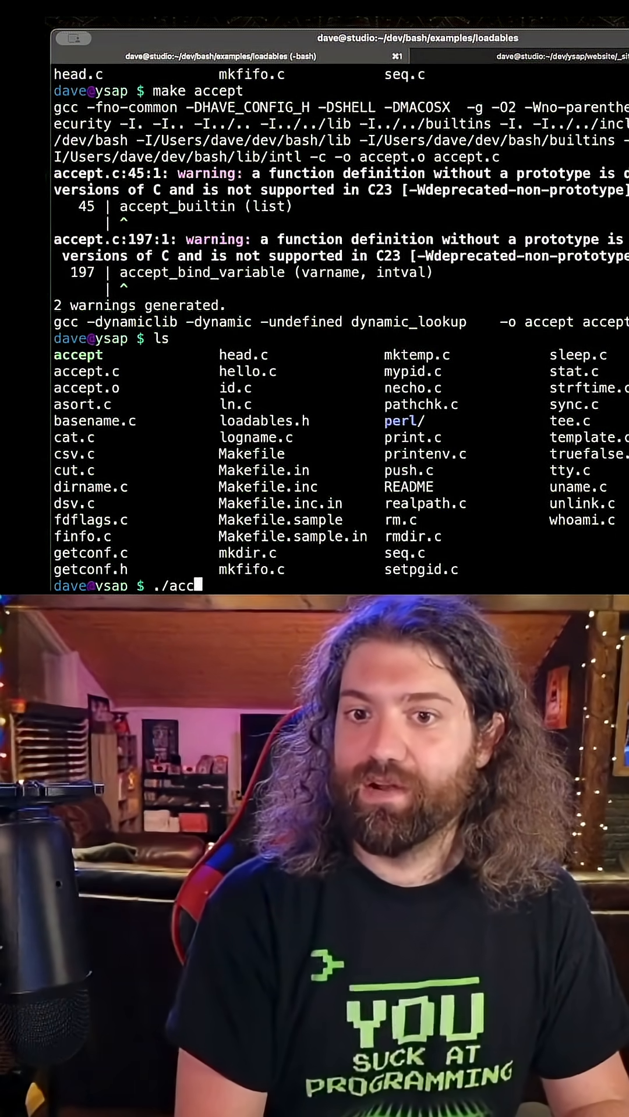
{"action": "key", "text": "Return"}
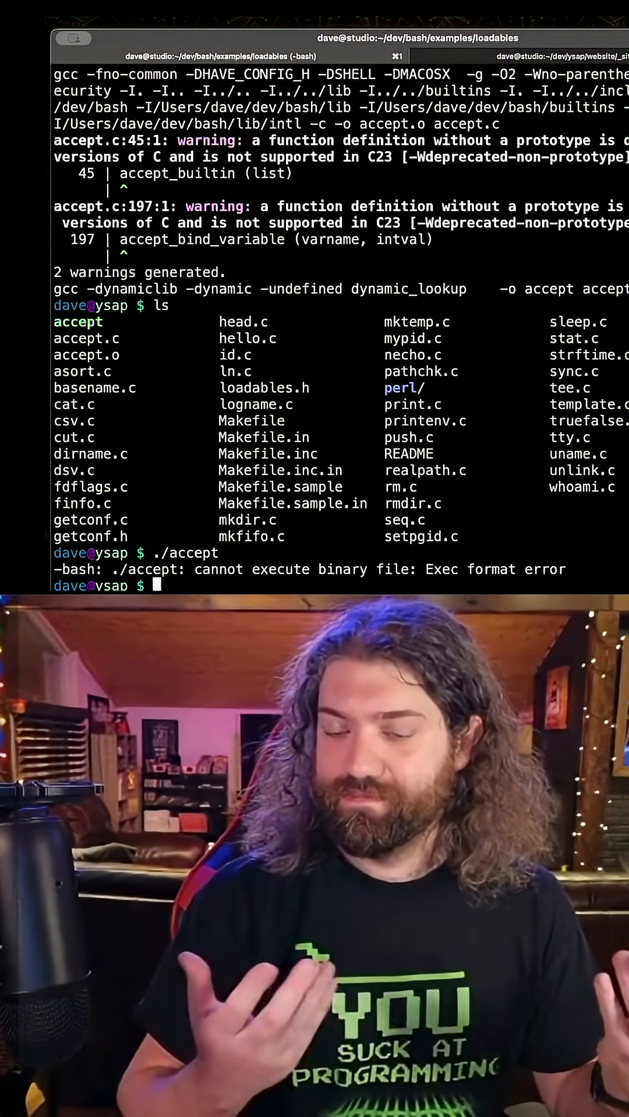
{"action": "type", "text": "file"}
{"action": "type", "text": "enable"}
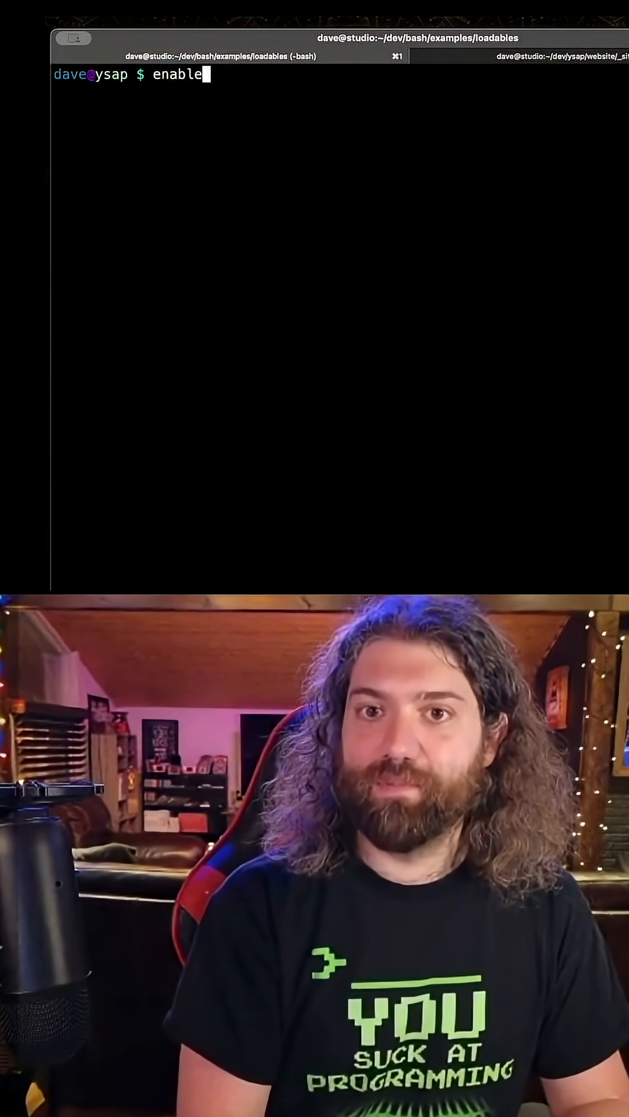
Load the builtin with 'enable -f ./accept accept' and start vim on accept.c
{"action": "type", "text": "accept"}
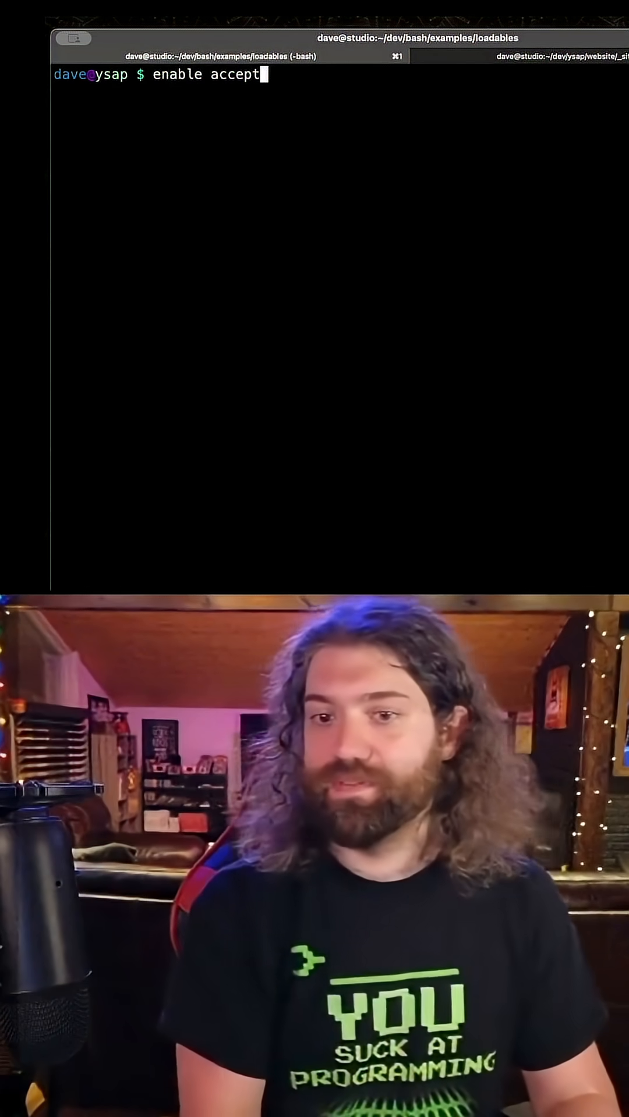
{"action": "type", "text": "-f"}
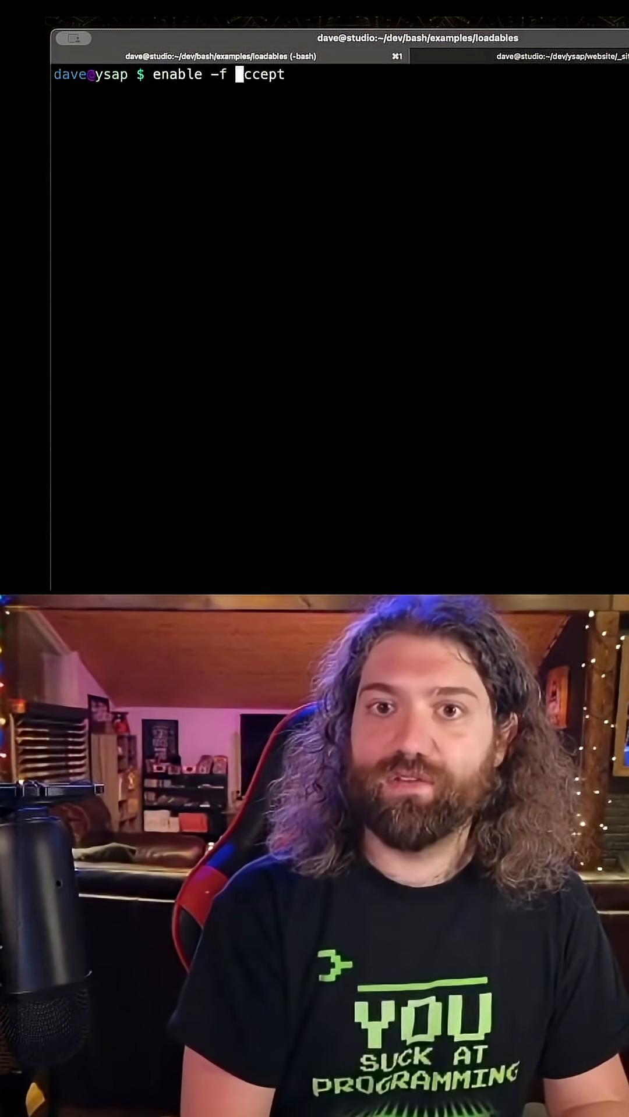
{"action": "type", "text": "./"}
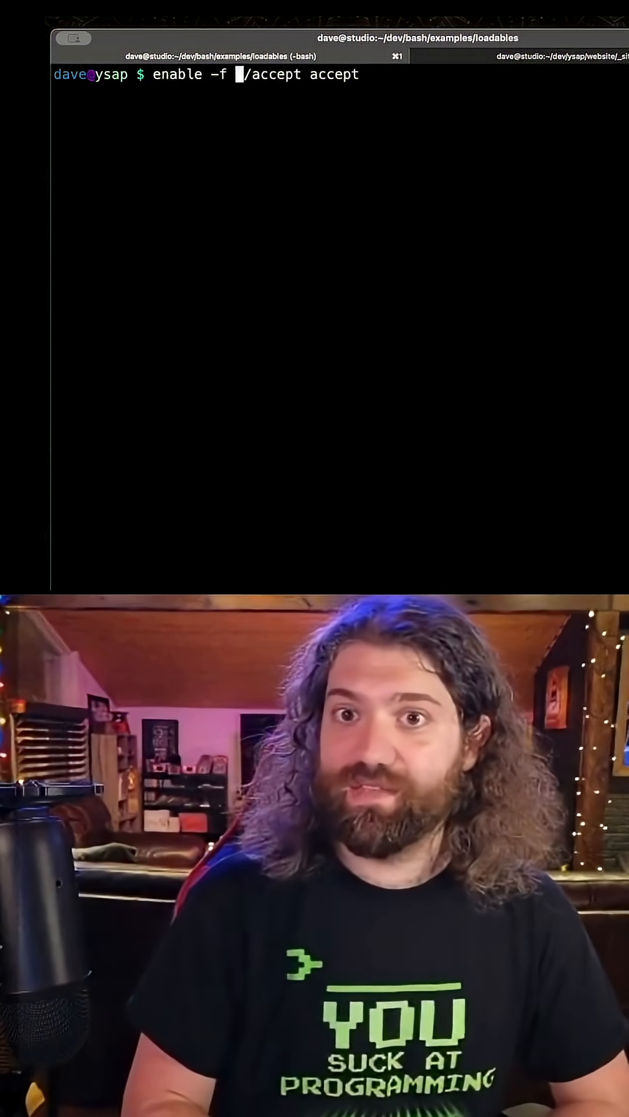
{"action": "type", "text": "."}
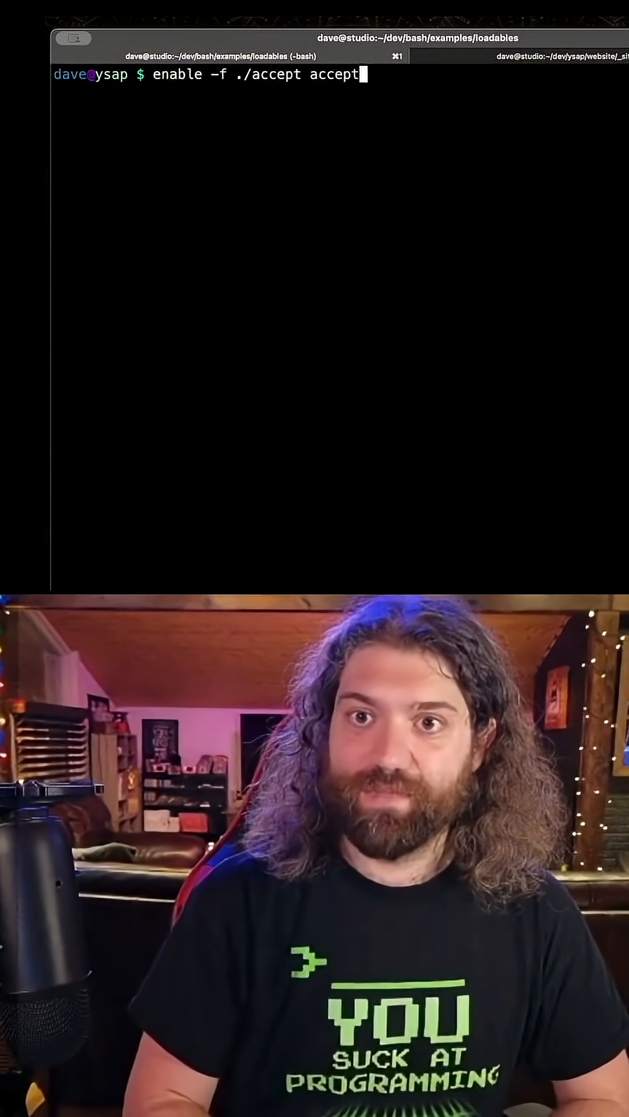
{"action": "key", "text": "Return"}
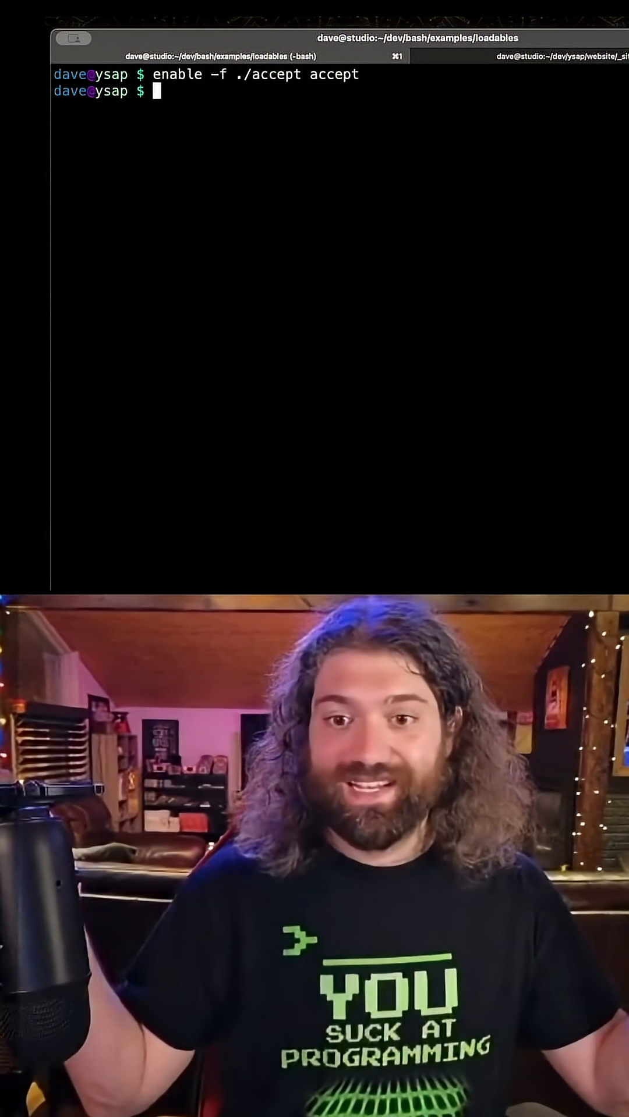
{"action": "type", "text": "ls"}
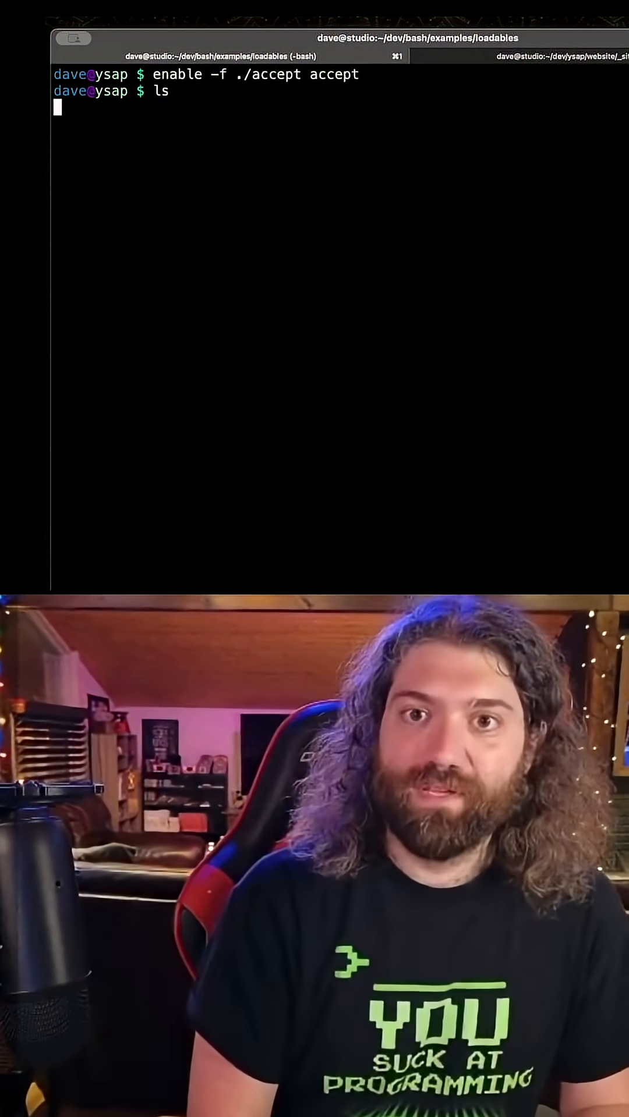
{"action": "type", "text": "vim accept.c"}
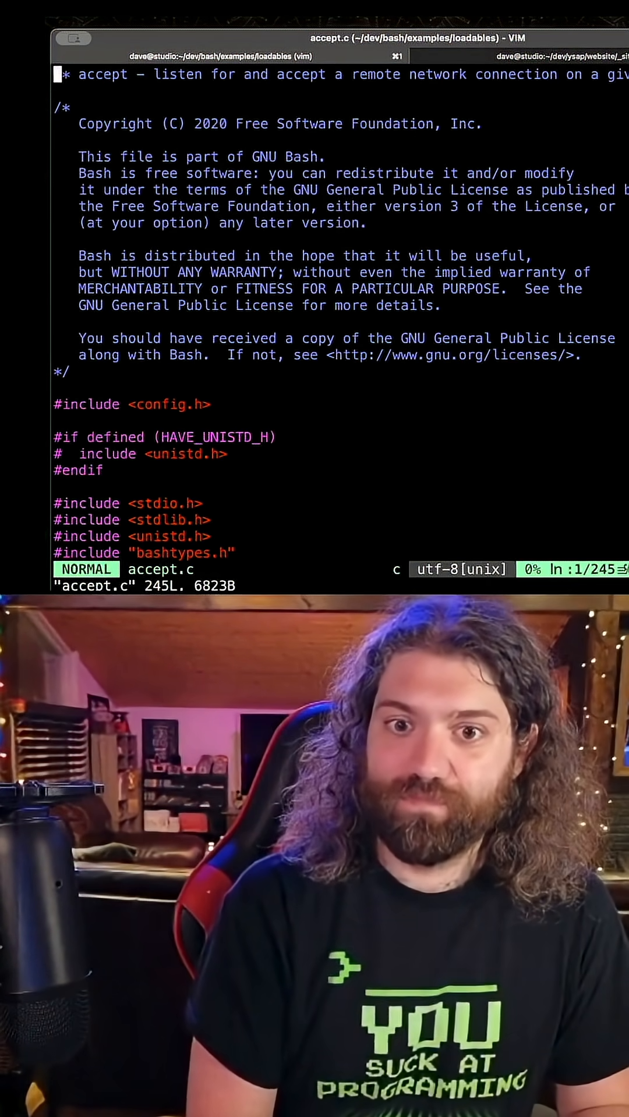
Scroll accept.c past input validation to the socket, setsockopt and bind code
{"action": "scroll", "scroll_direction": "down", "scroll_amount": 3}
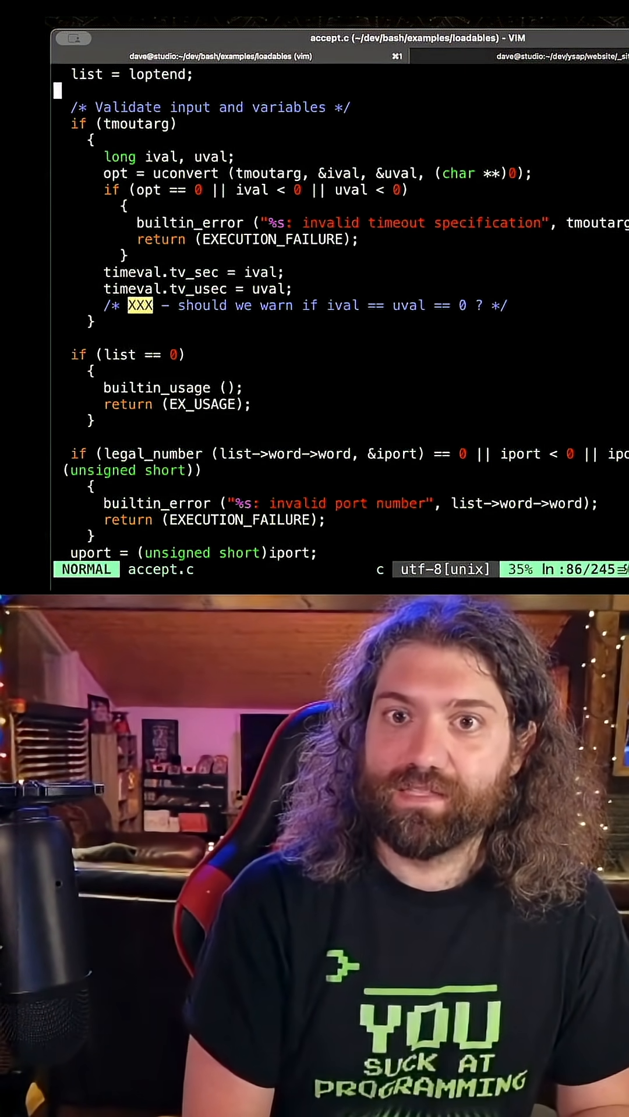
{"action": "scroll", "scroll_direction": "down", "scroll_amount": 3}
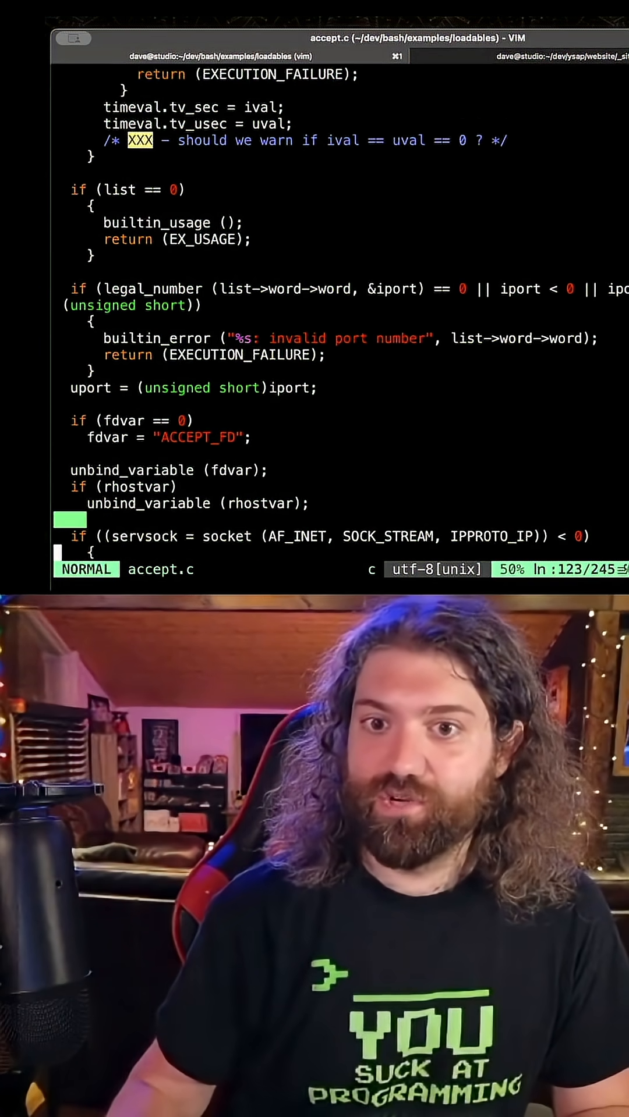
{"action": "scroll", "scroll_direction": "down", "scroll_amount": 3}
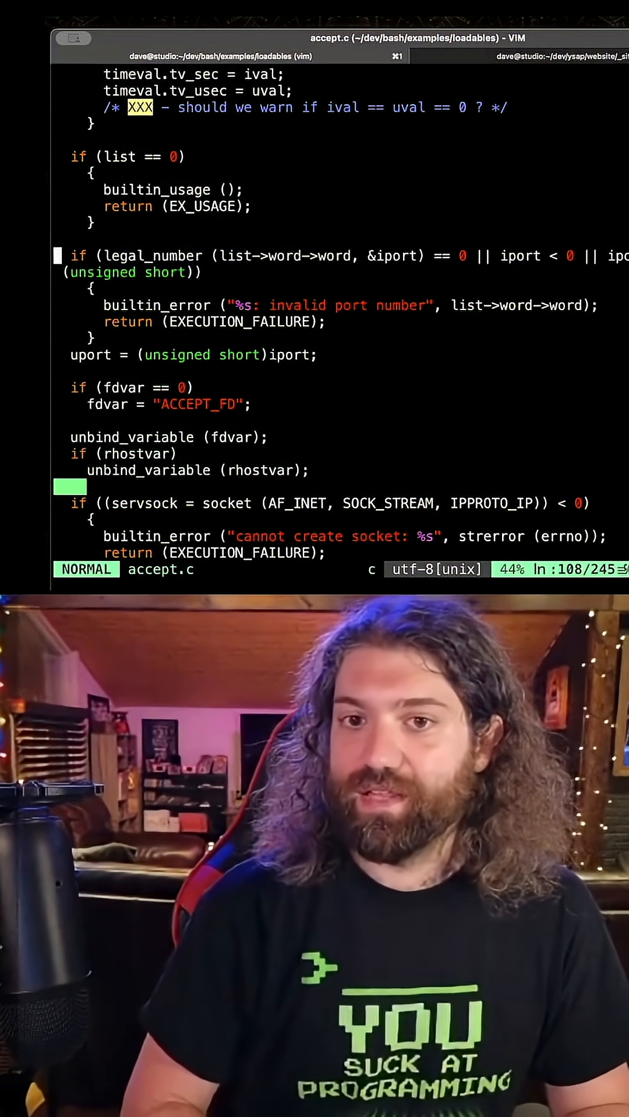
{"action": "key", "text": "V"}
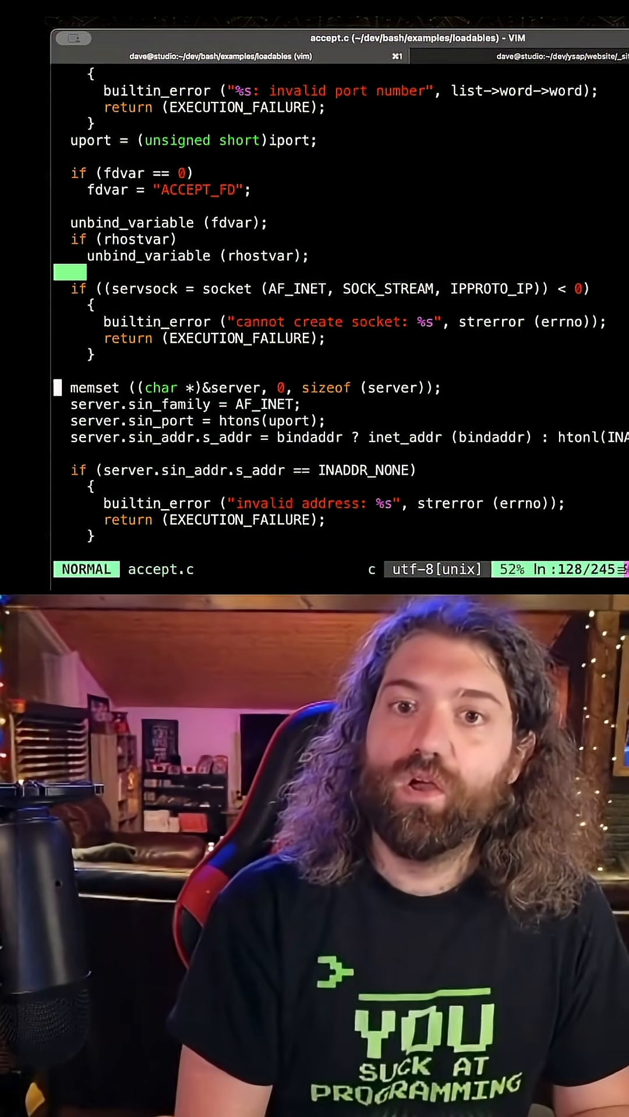
{"action": "key", "text": "V"}
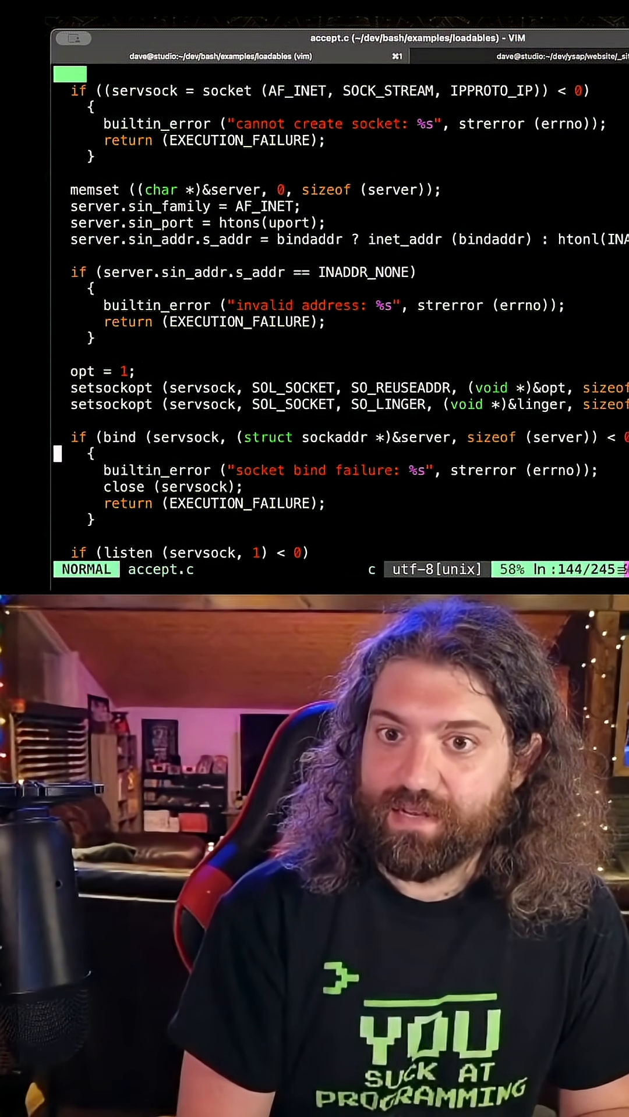
Highlight the bind call briefly, then read on past listen and the timeout select block
{"action": "key", "text": "V"}
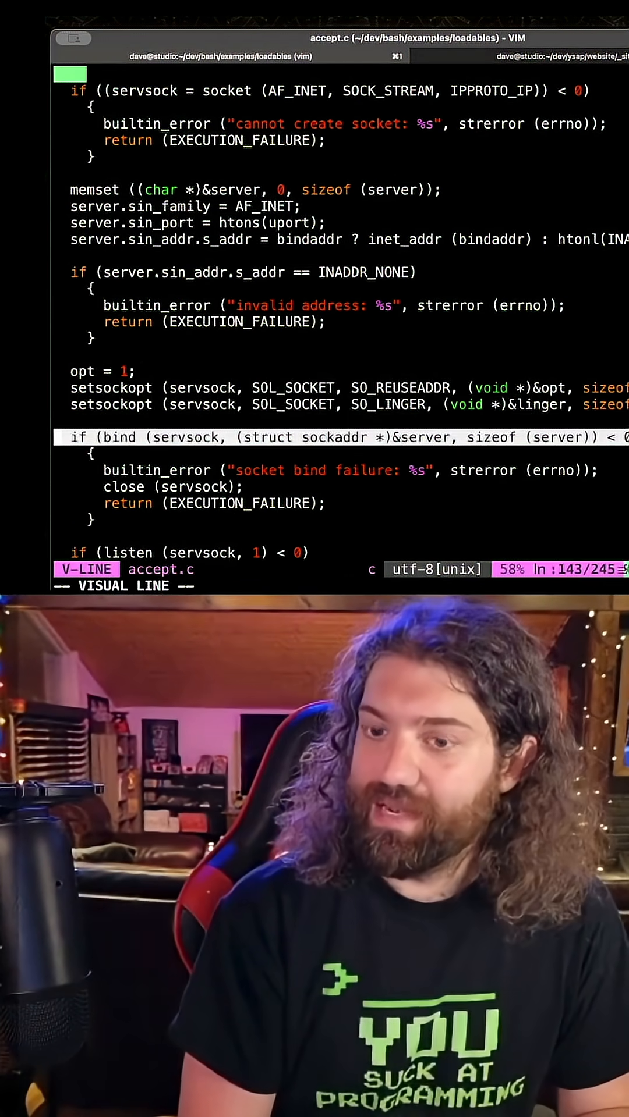
{"action": "key", "text": "Escape"}
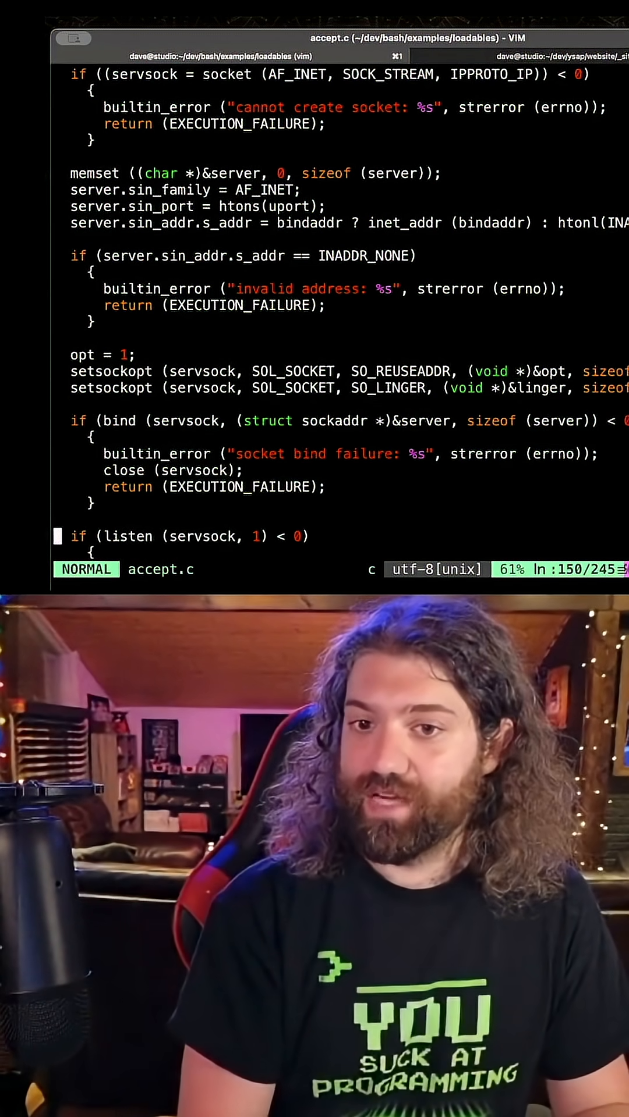
{"action": "scroll", "scroll_direction": "down", "scroll_amount": 3}
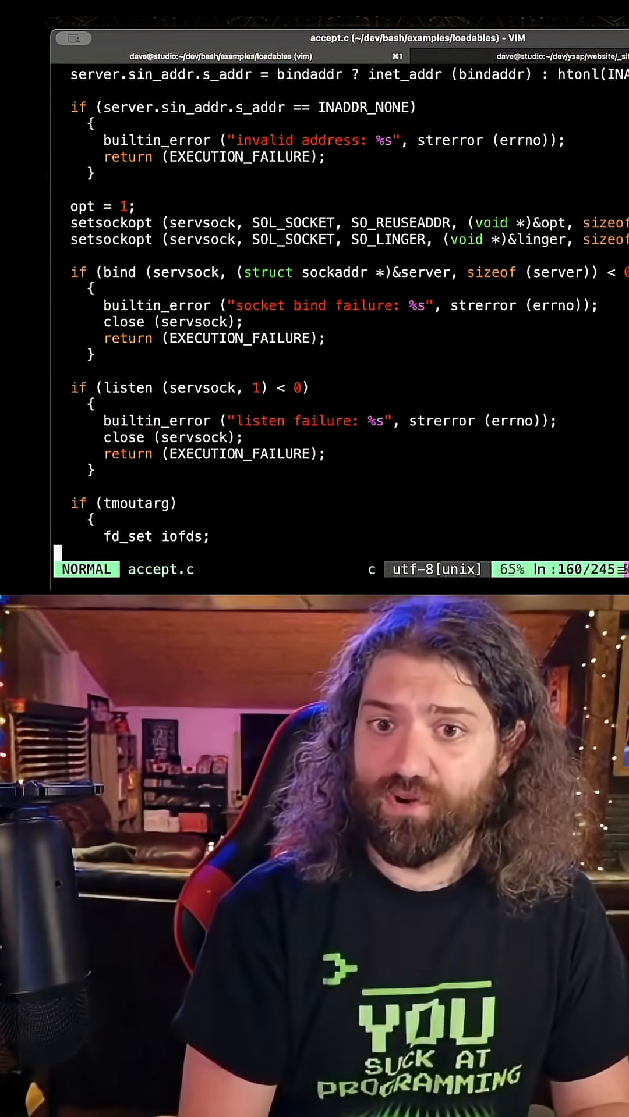
{"action": "scroll", "scroll_direction": "down", "scroll_amount": 3}
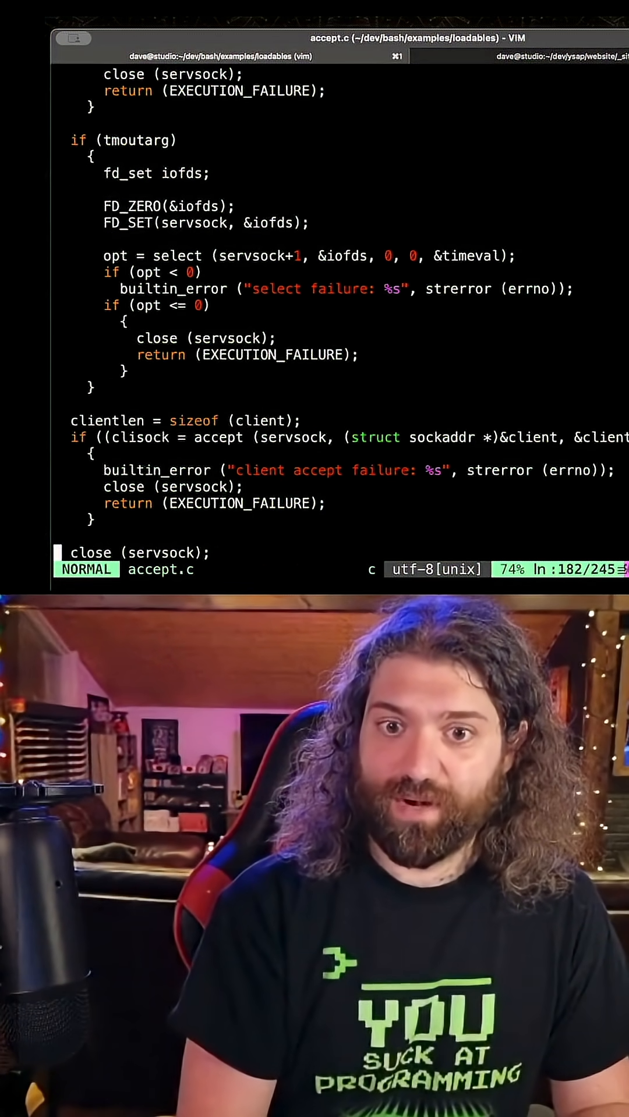
{"action": "key", "text": "V"}
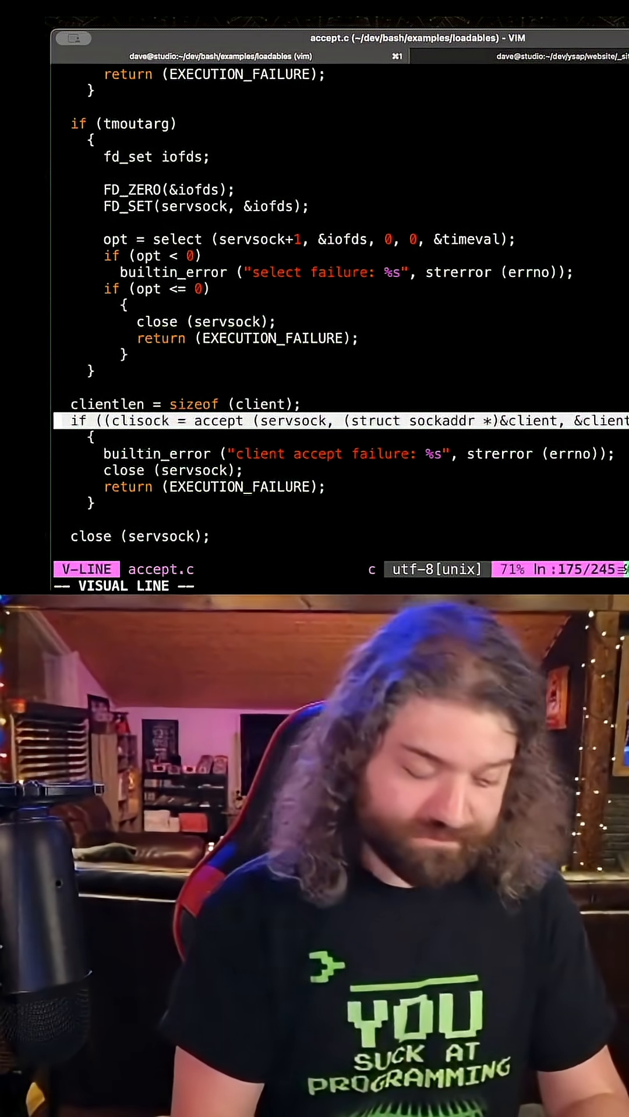
{"action": "key", "text": "Escape"}
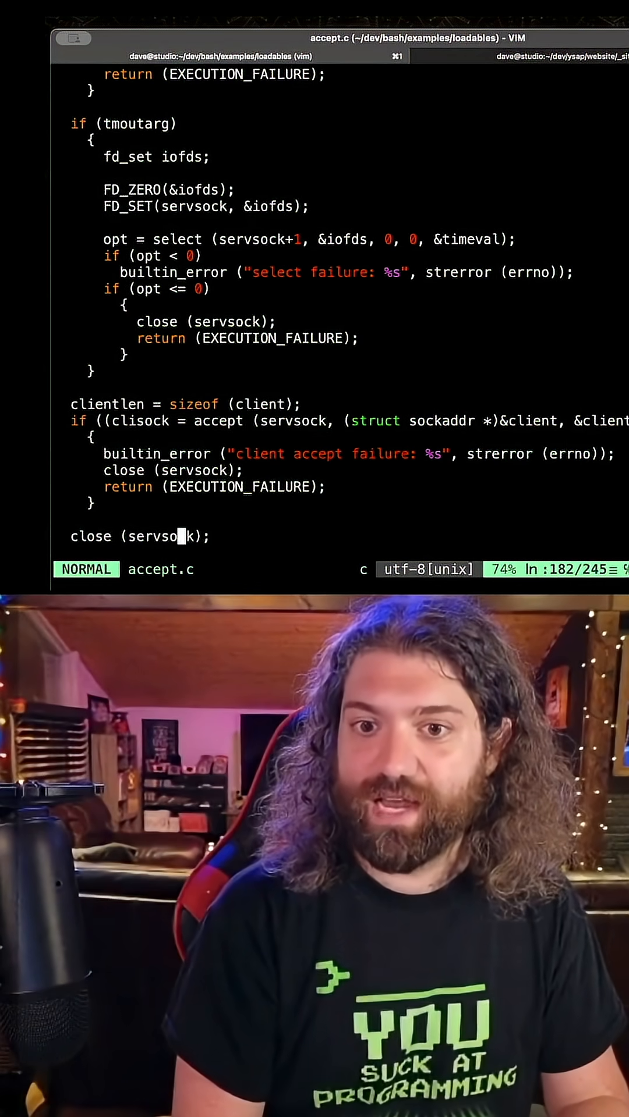
{"action": "key", "text": "V"}
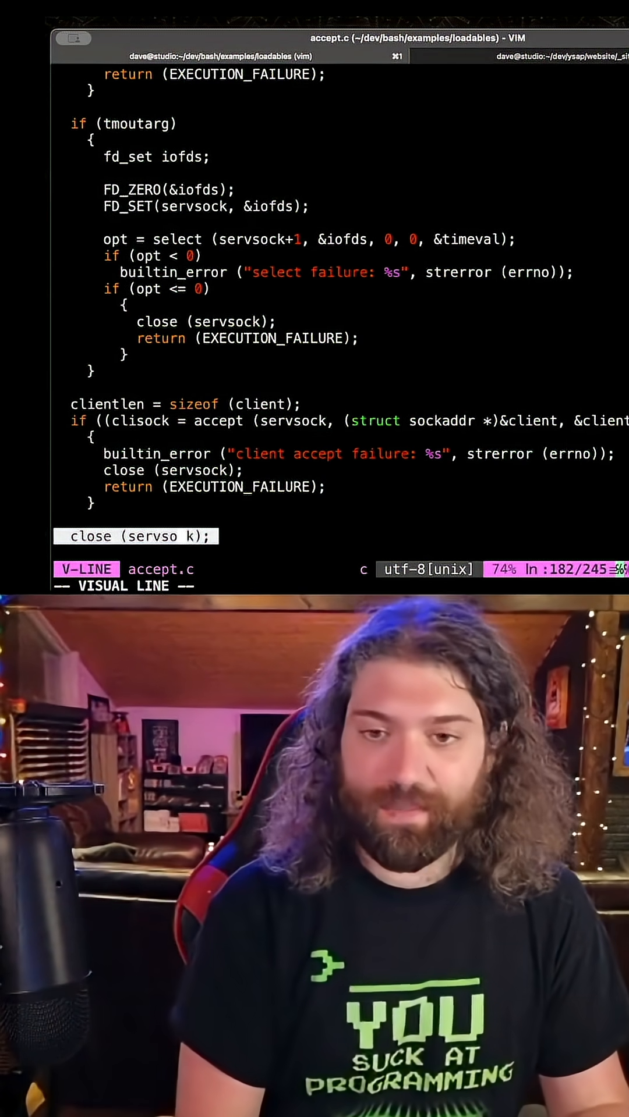
{"action": "key", "text": "Escape"}
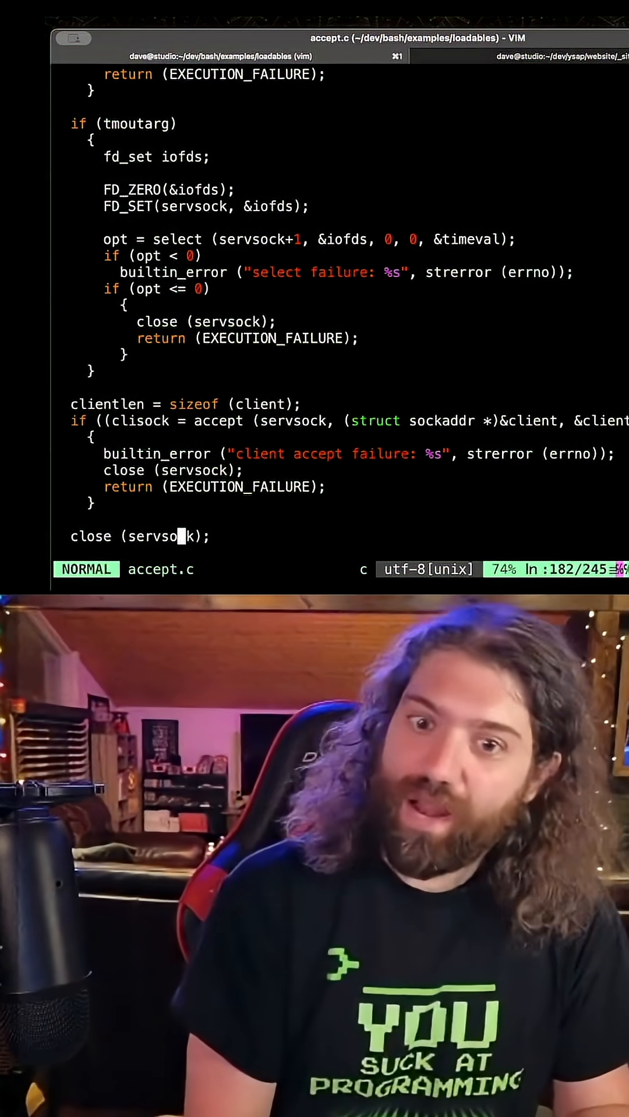